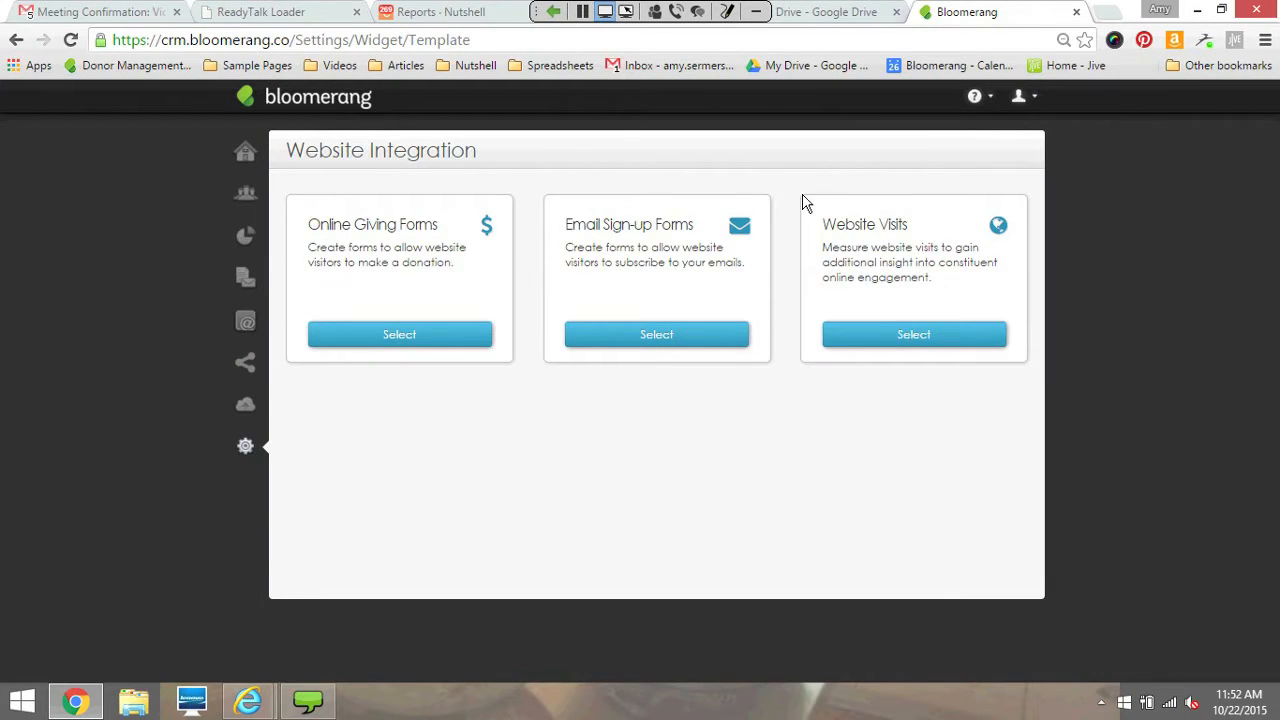
mouse_move(1019, 201)
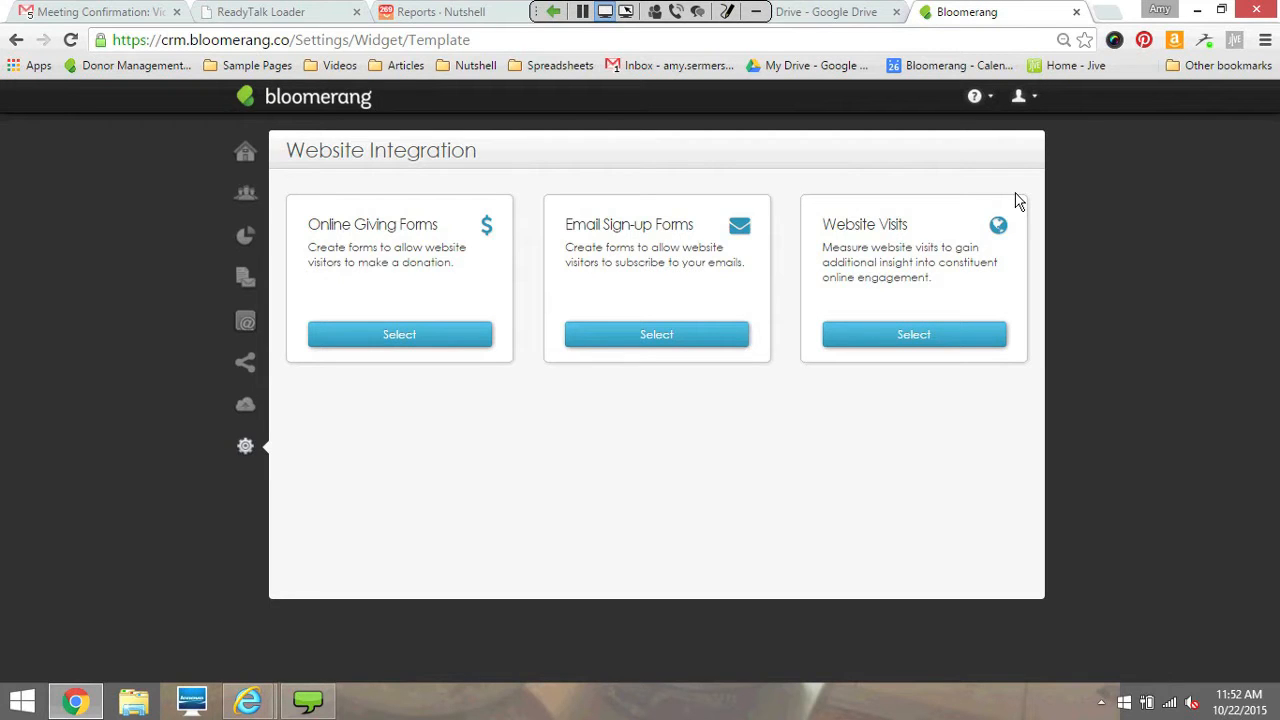
Open a constituent record's Timeline of mail, donations and in-person interactions with highlights.
click(399, 334)
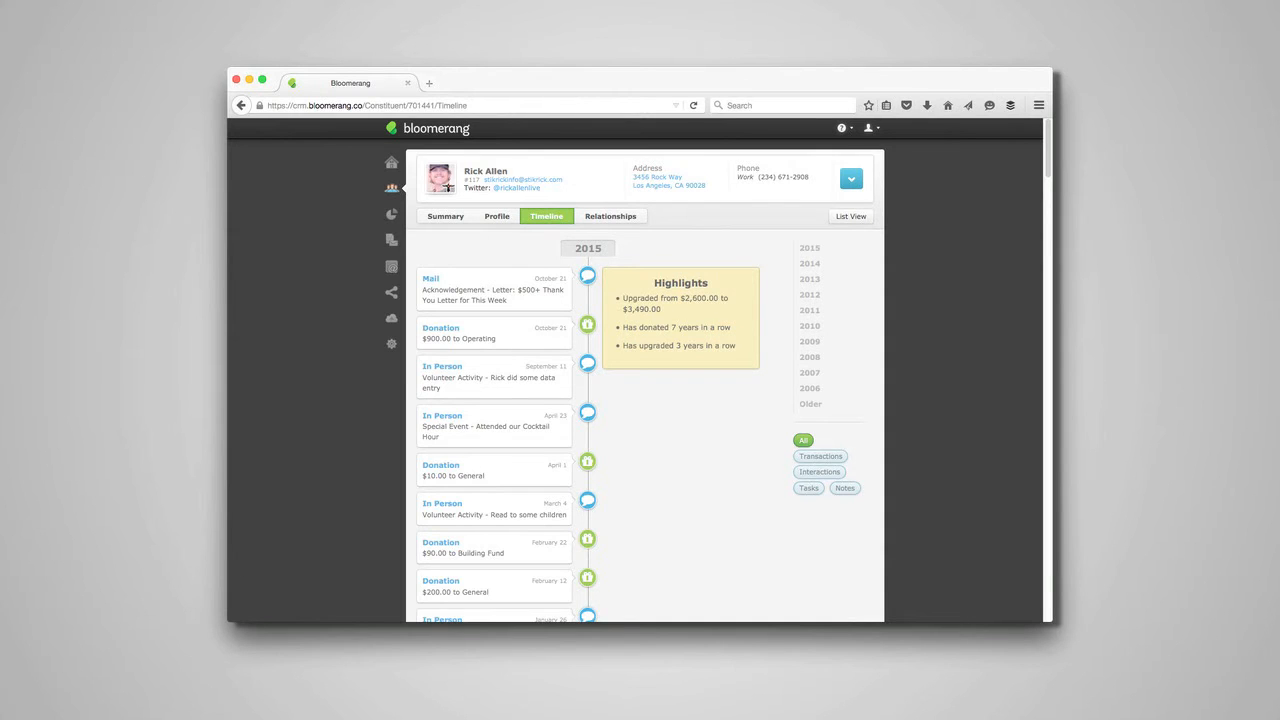
click(391, 343)
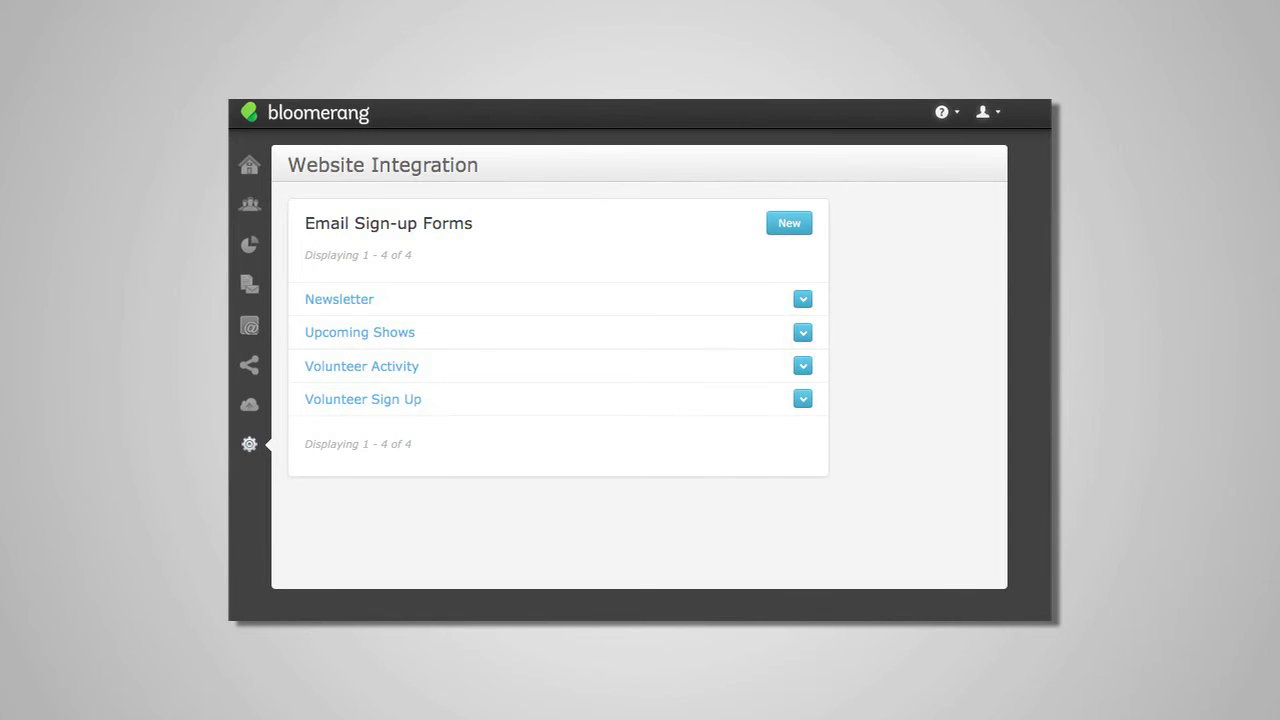
Choose Select under Email Sign-up Forms to list Newsletter, Upcoming Shows and Volunteer forms.
click(338, 299)
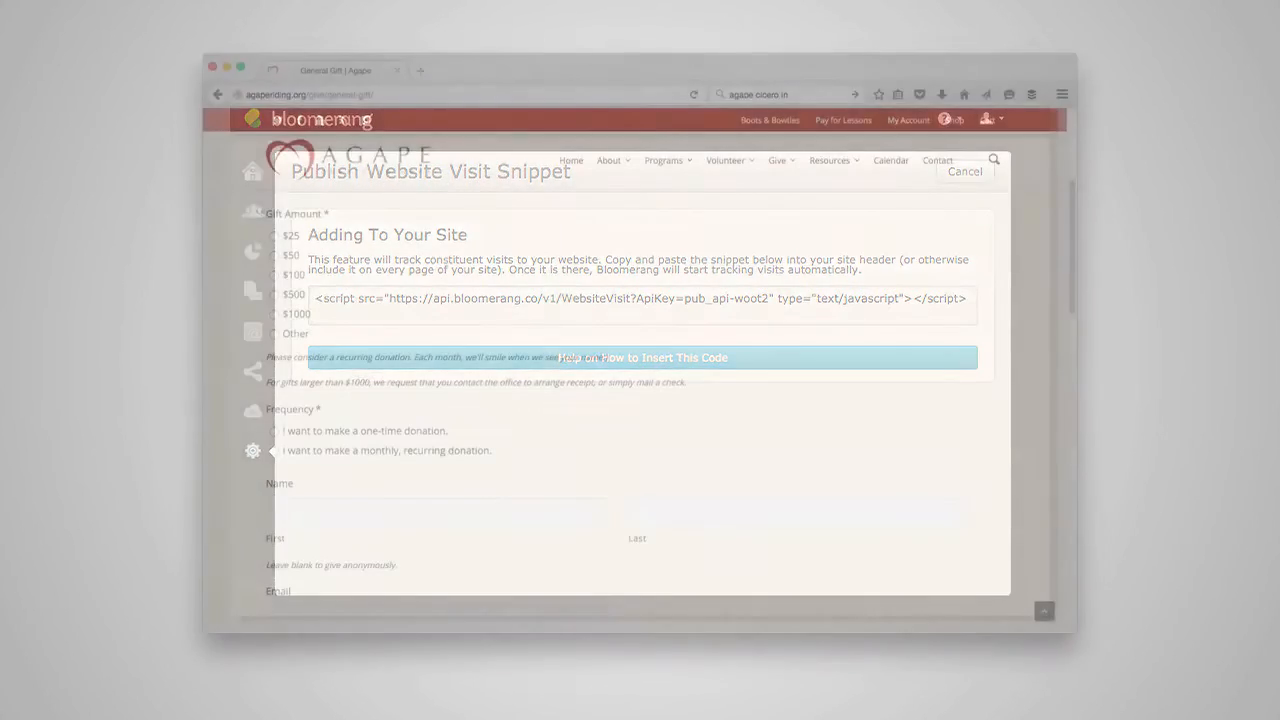
Close the Publish Website Visit Snippet dialog to reveal the website donation form.
click(964, 171)
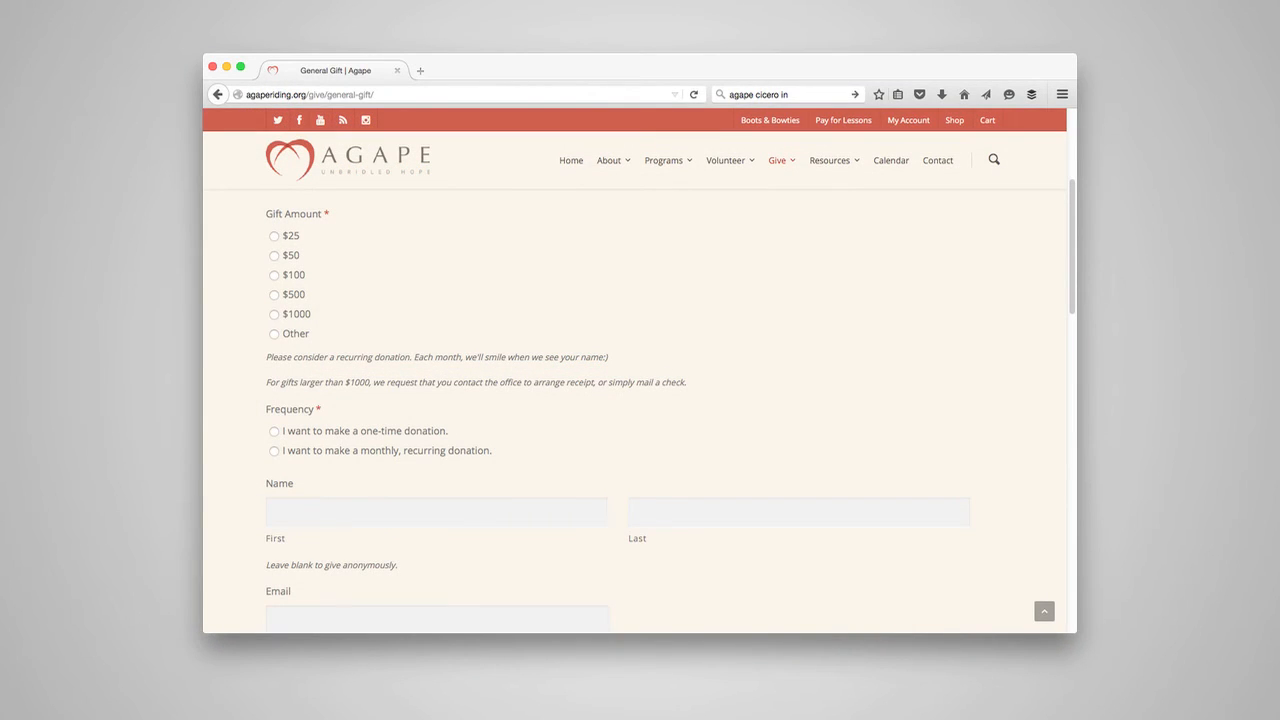